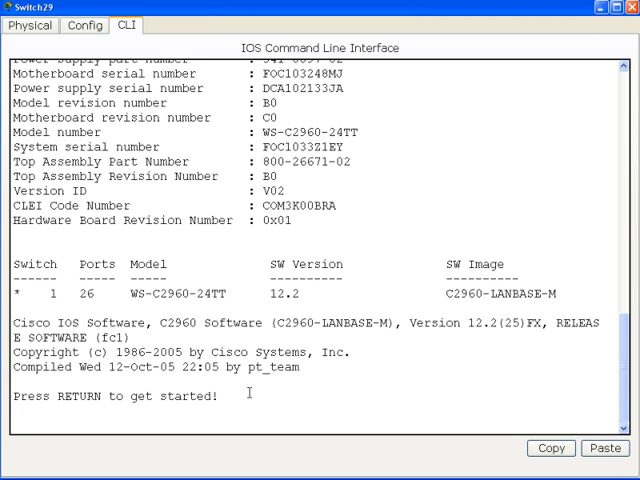
- From global config, create VLAN 100 and name it Sales
text(en)
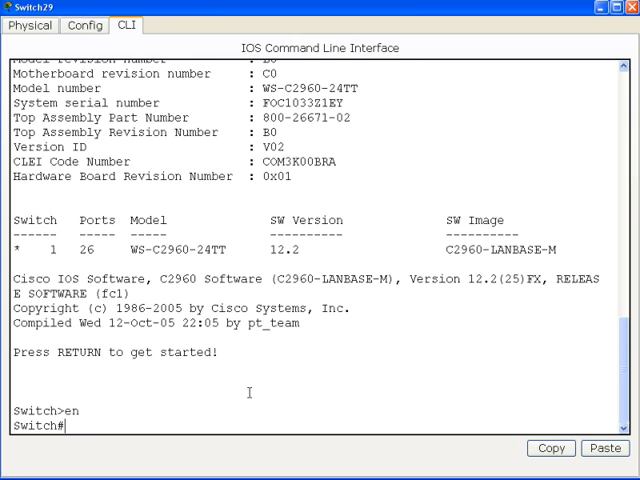
text(config t)
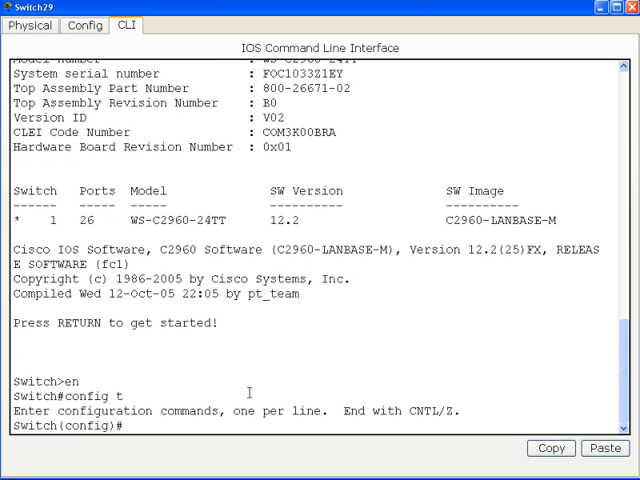
text(vlan)
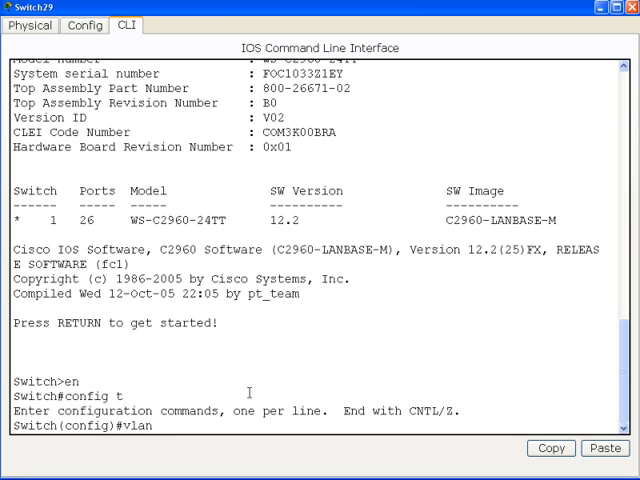
text(100)
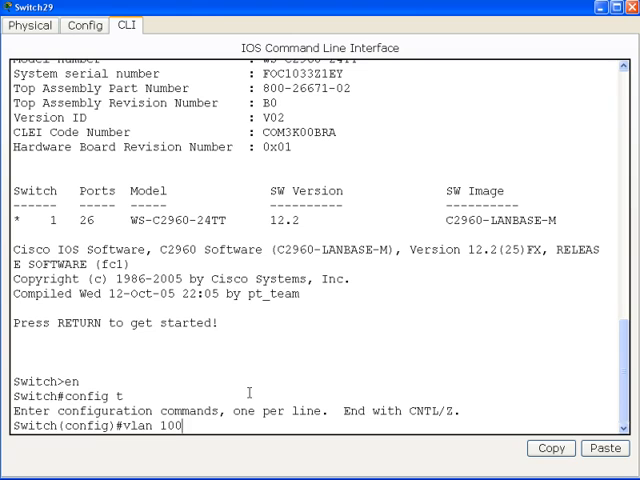
key(Return)
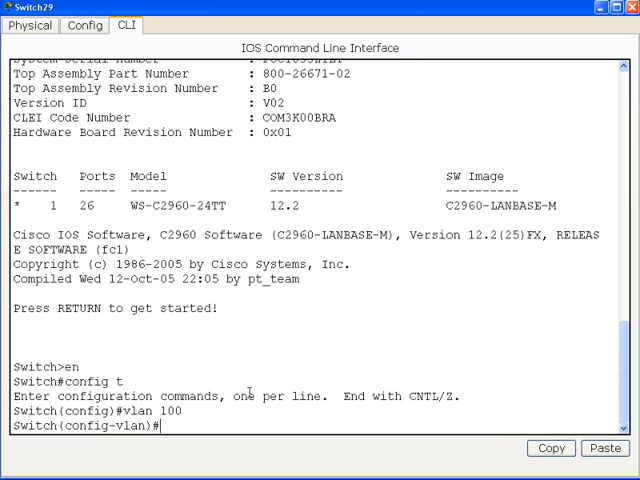
text(name)
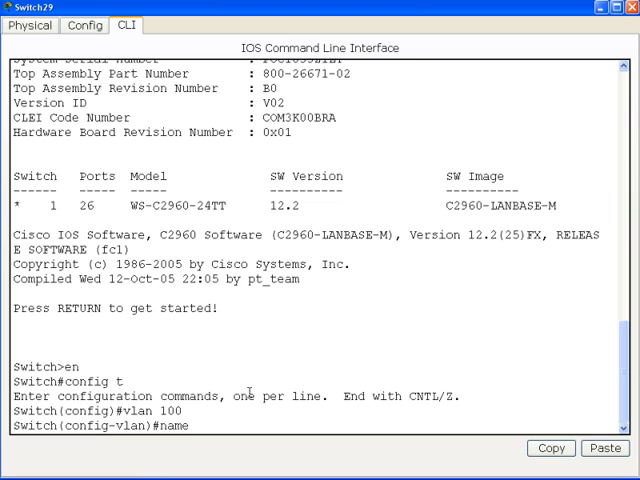
text(Sales)
text(exit)
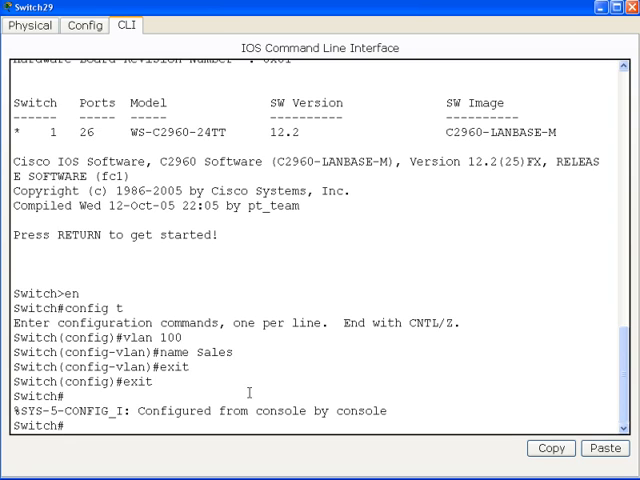
- In VLAN database mode, add VLAN 200 named HR and exit to apply it
text(vlan da)
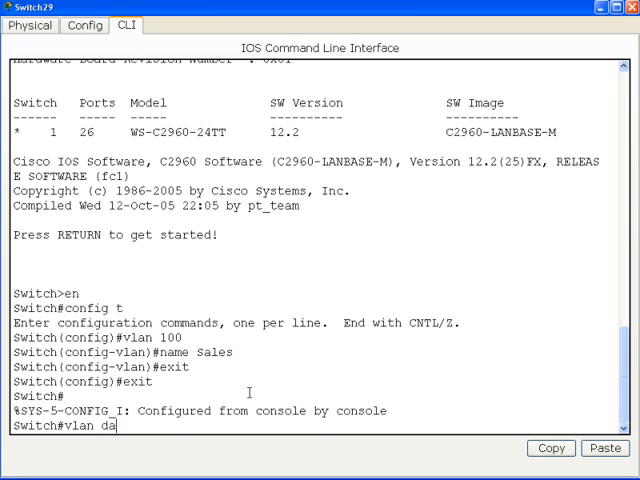
text(tabase)
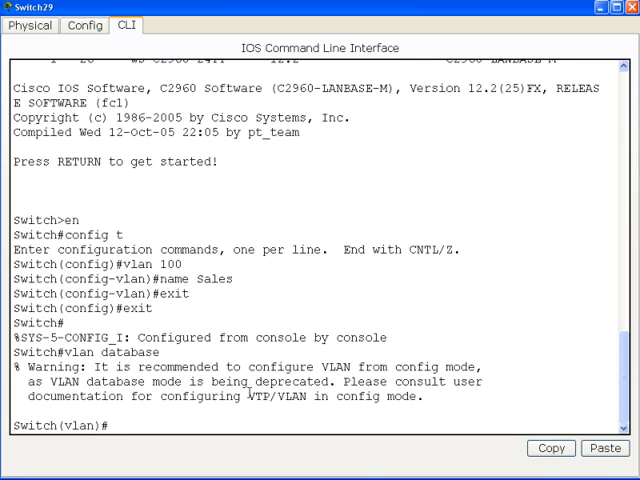
text(vlan 200)
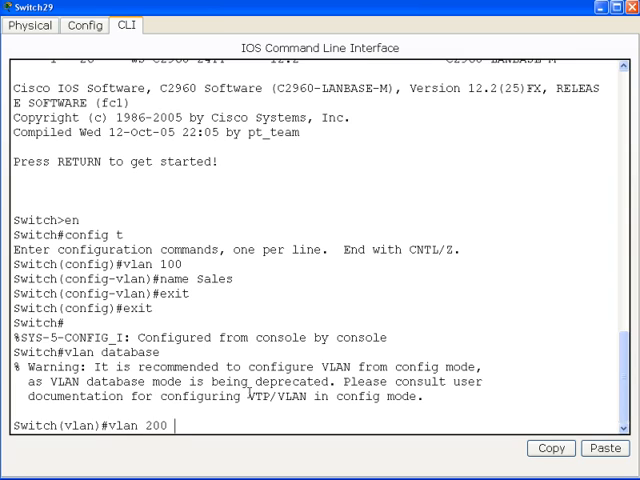
text(name)
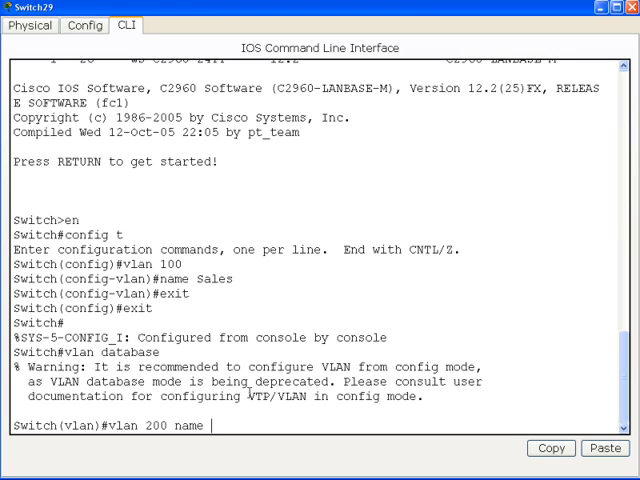
text(HR)
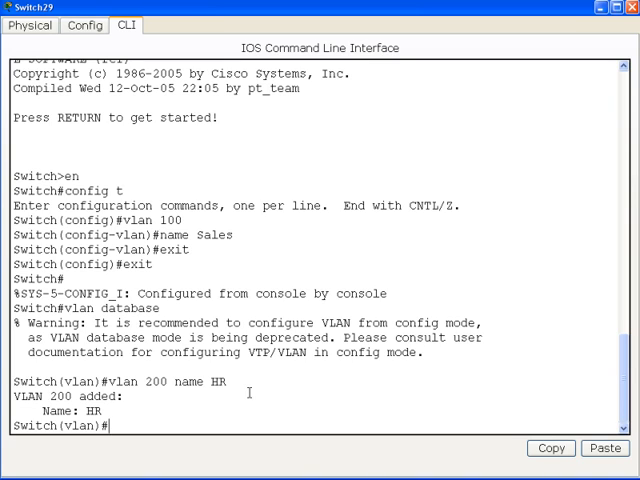
text(exit)
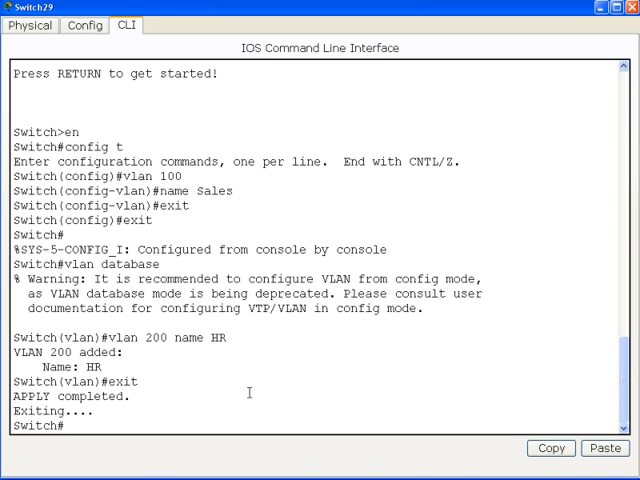
- Enter global config and select interface Fa0/15
text(cofifg)
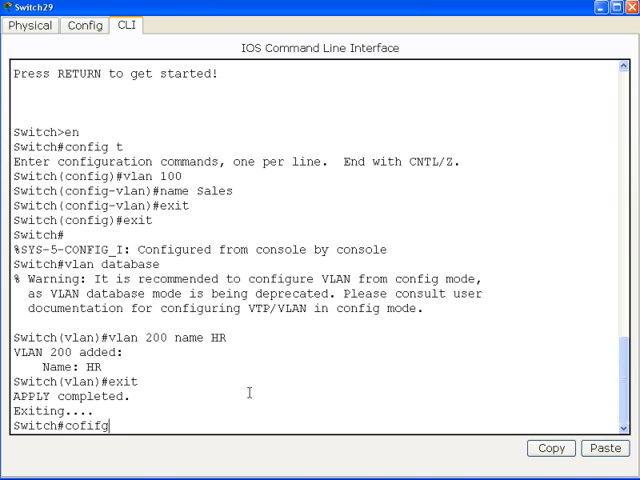
key(BackSpace)
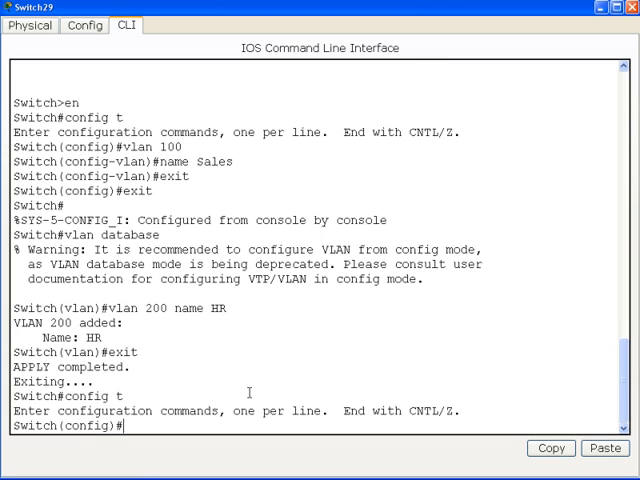
text(i)
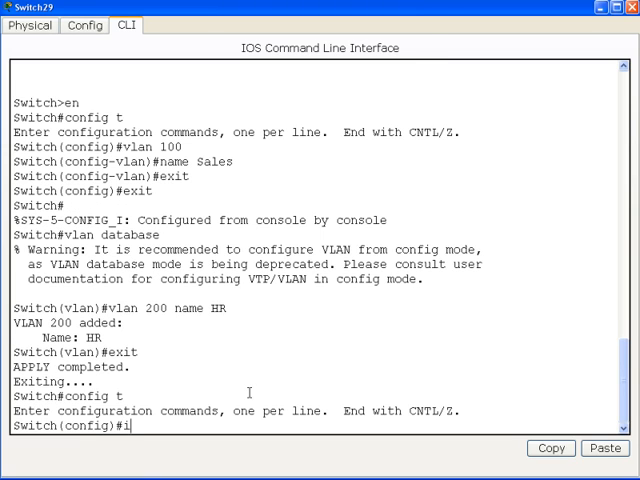
text(nter fa0/)
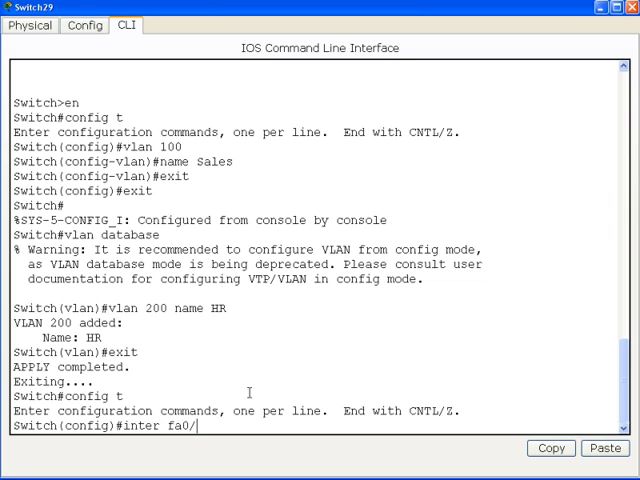
text(15)
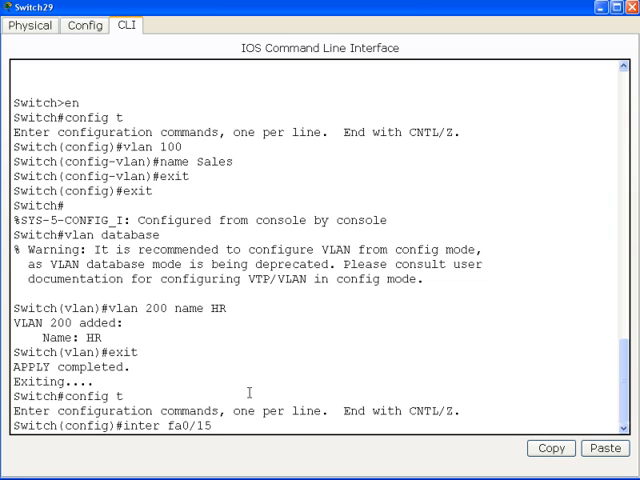
key(enter)
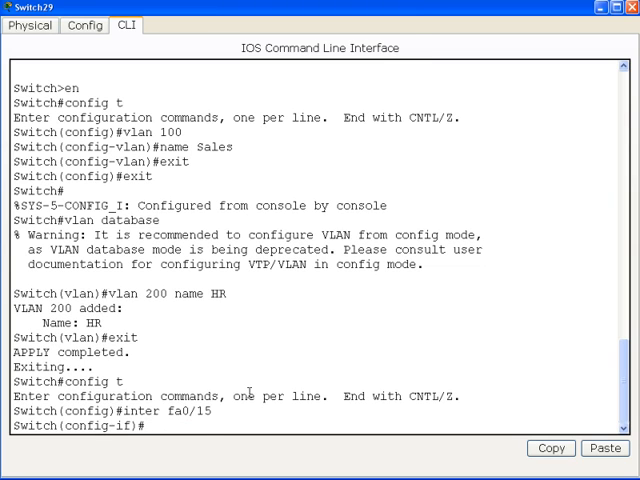
- Set Fa0/15 to access mode in VLAN 300, creating the VLAN, then exit to privileged mode
text(swit)
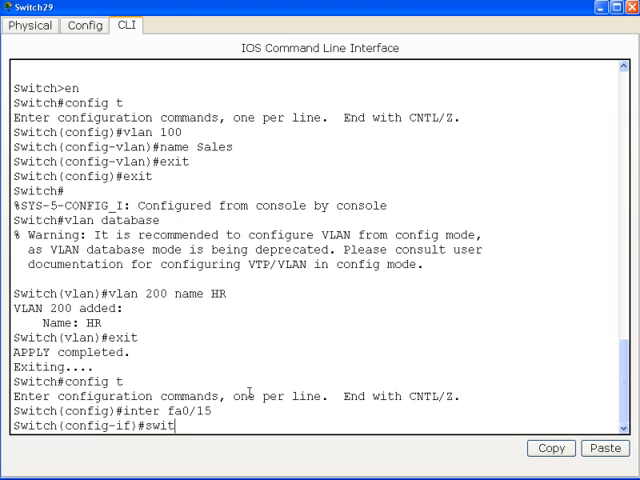
text(chport mode access)
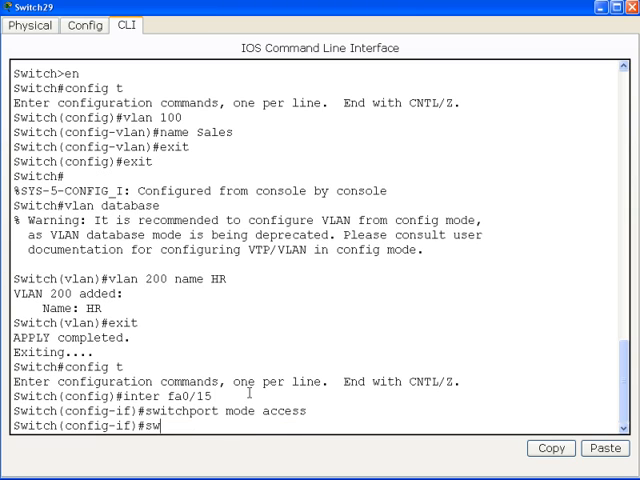
text(itchport)
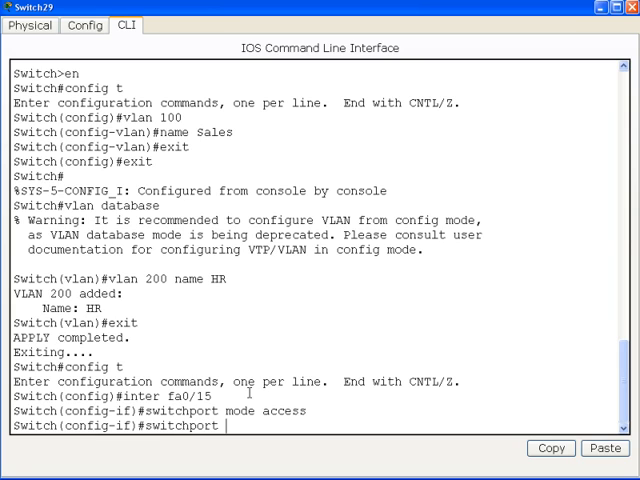
text(access vlan 300)
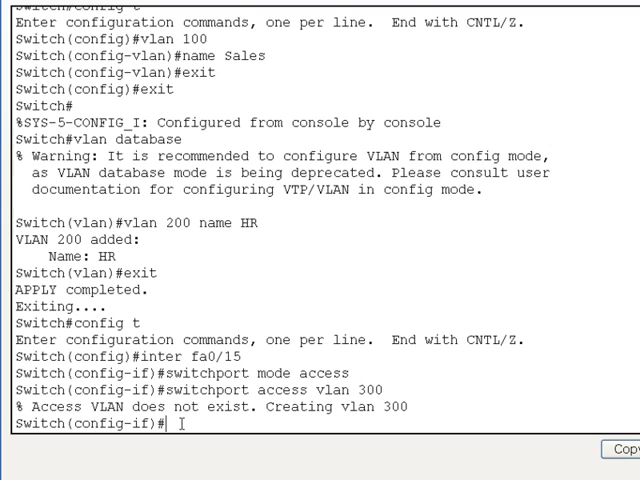
text(exit)
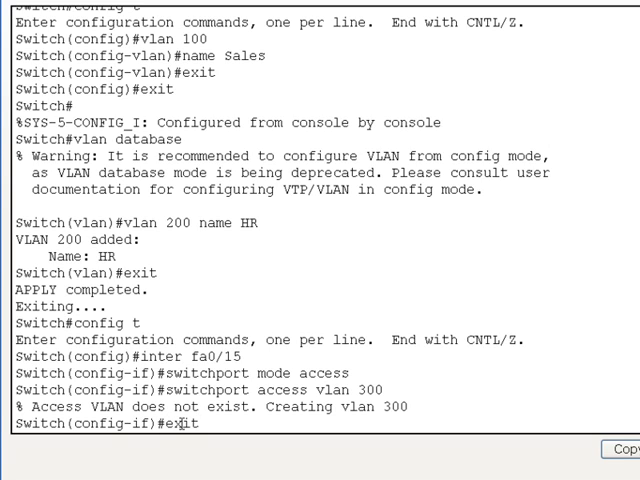
text(exit)
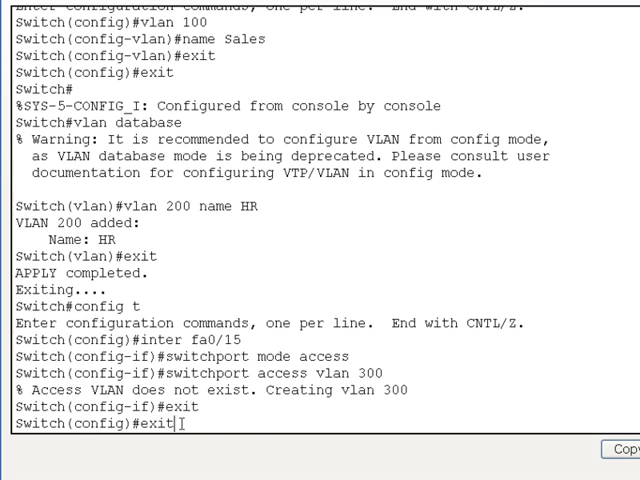
- Run show vlan to list Sales, HR and VLAN0300 with Fa0/15 in VLAN 300
text(s)
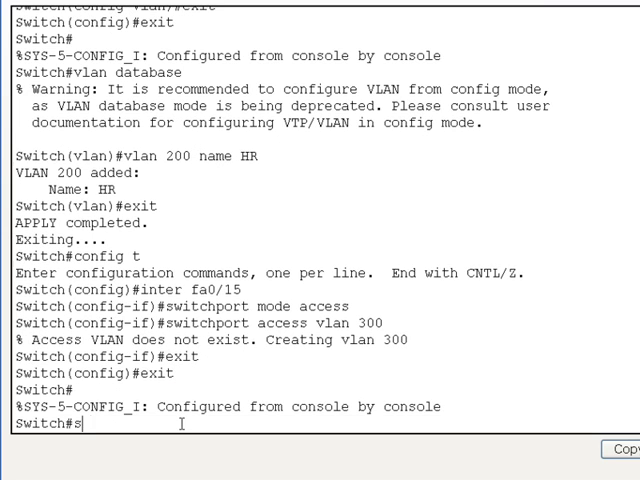
text(how)
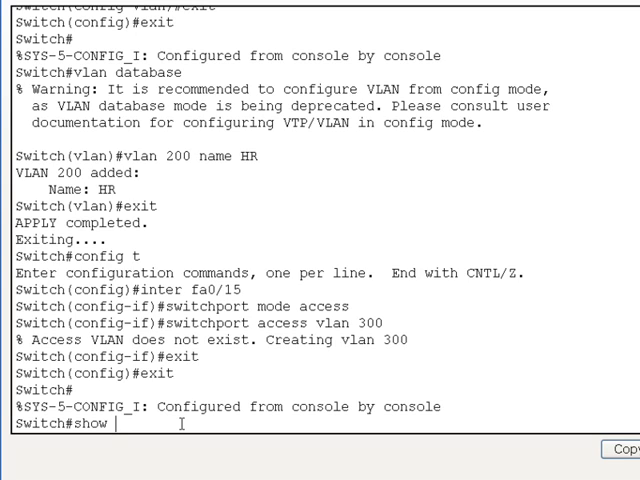
text(vlan)
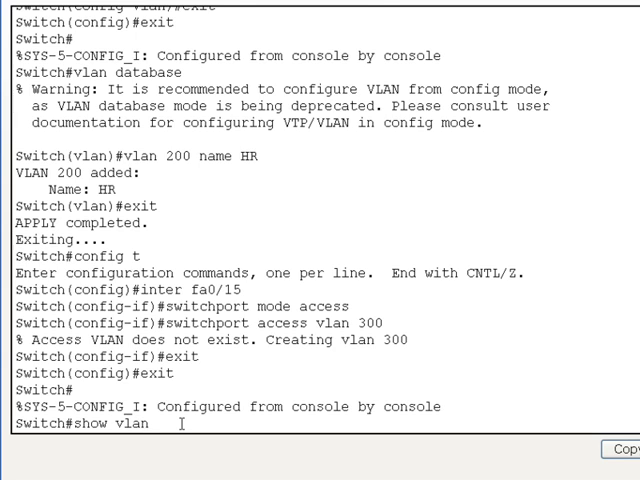
key(enter)
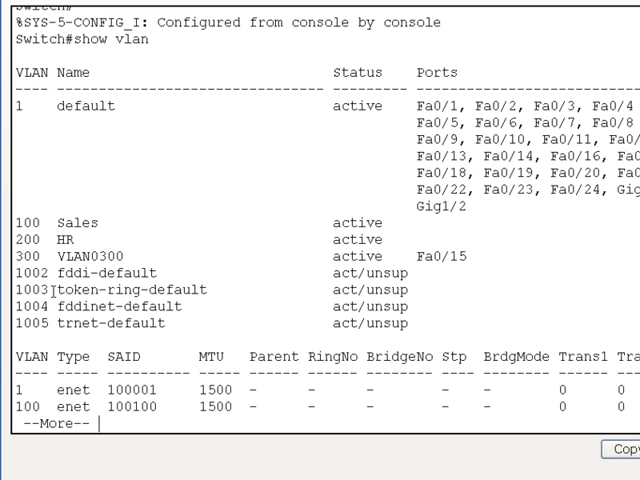